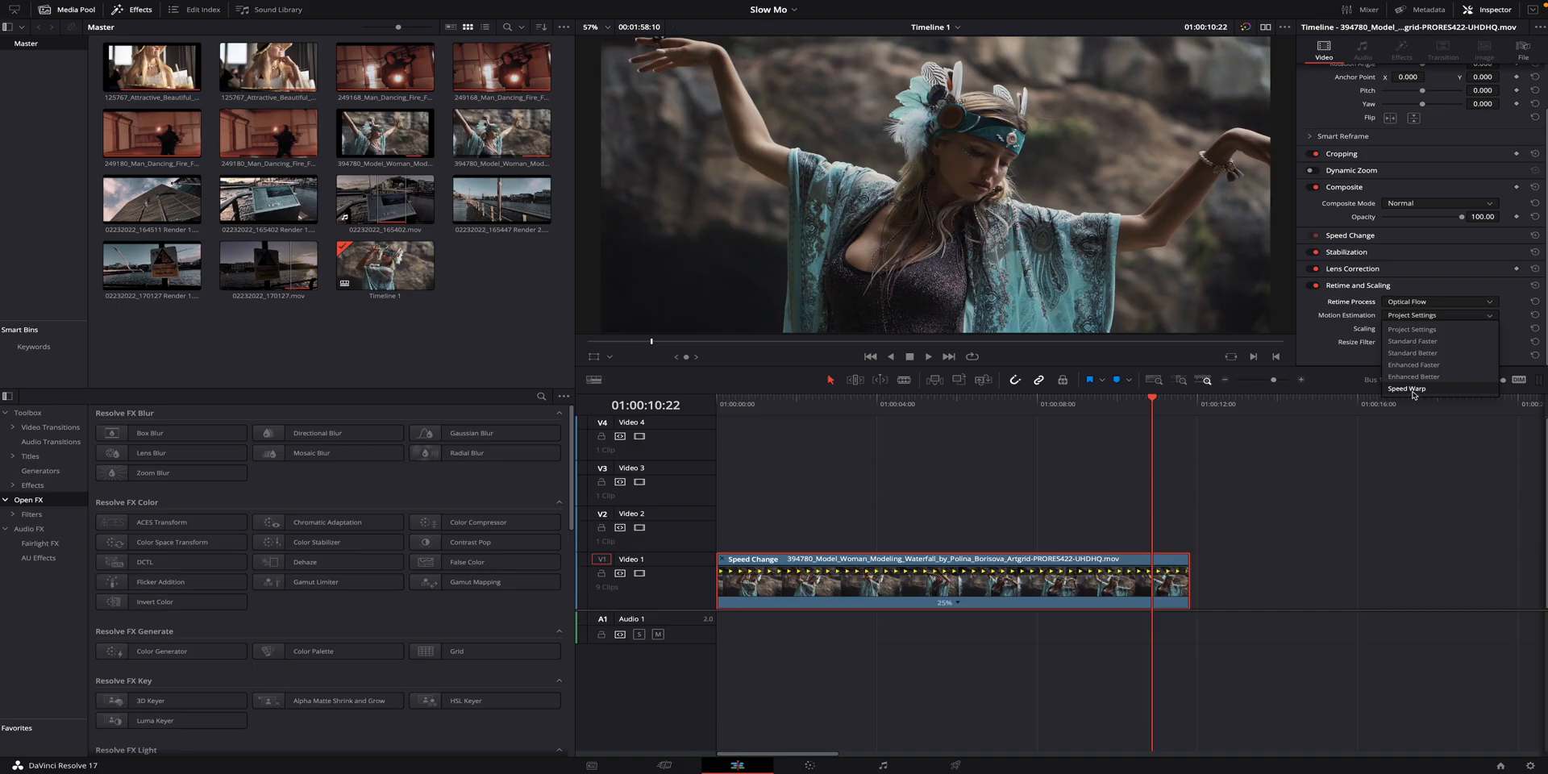
Set the 25% clip's Motion Estimation to Speed Warp in the Inspector.
click(1406, 388)
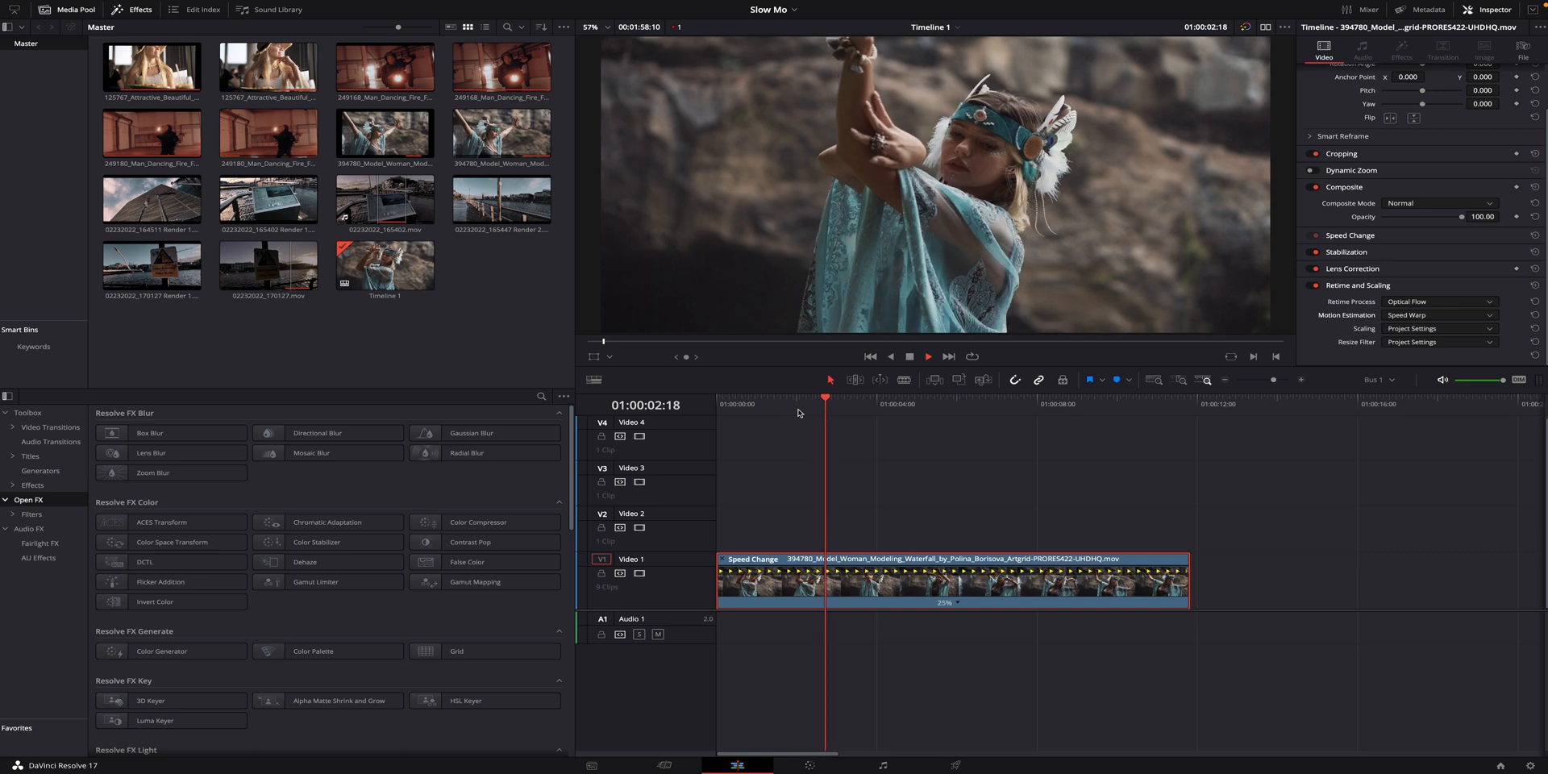
Stop playback and right-click the slowed clip on V1 to show its context menu.
click(926, 356)
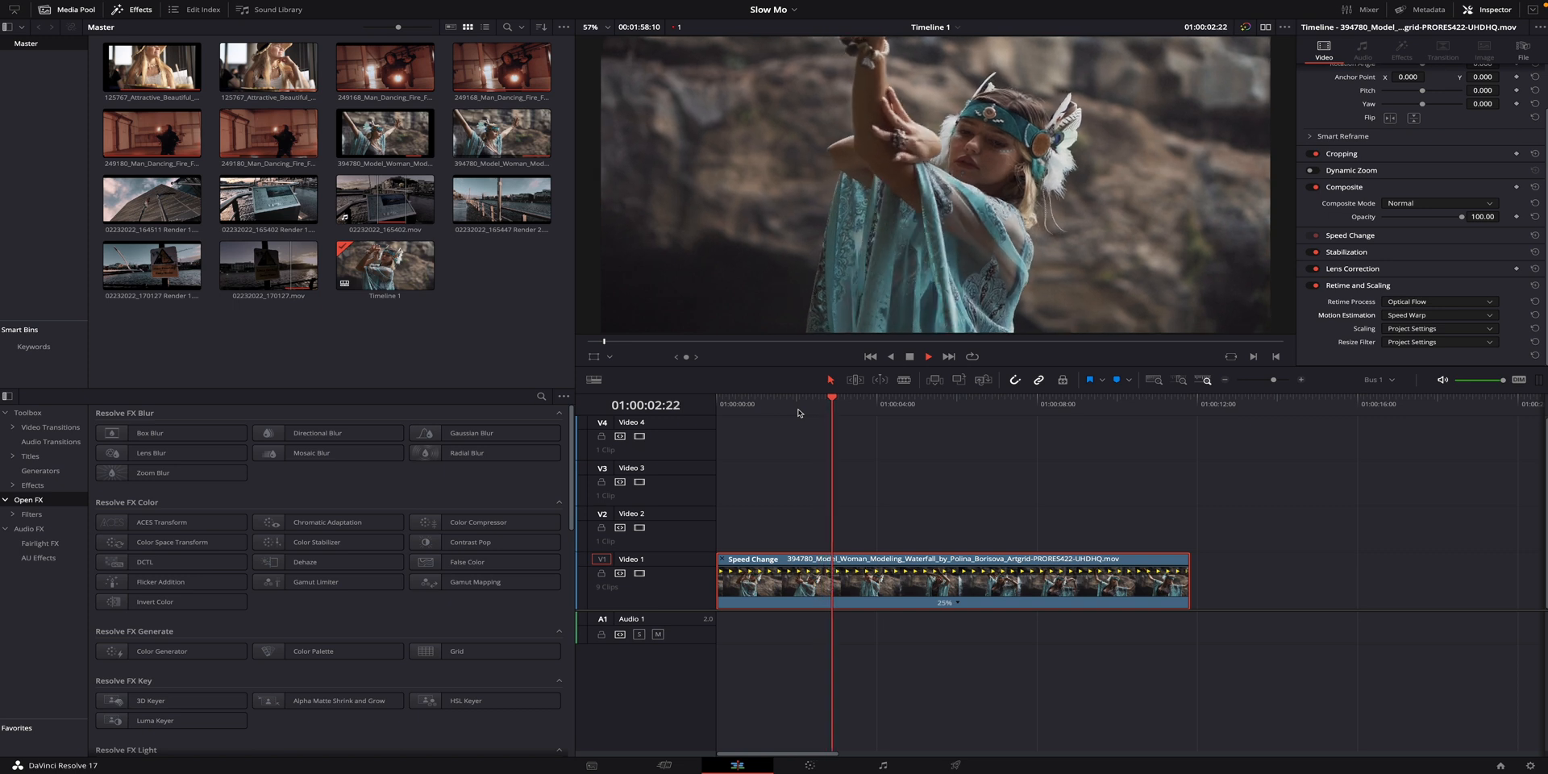
right_click(824, 580)
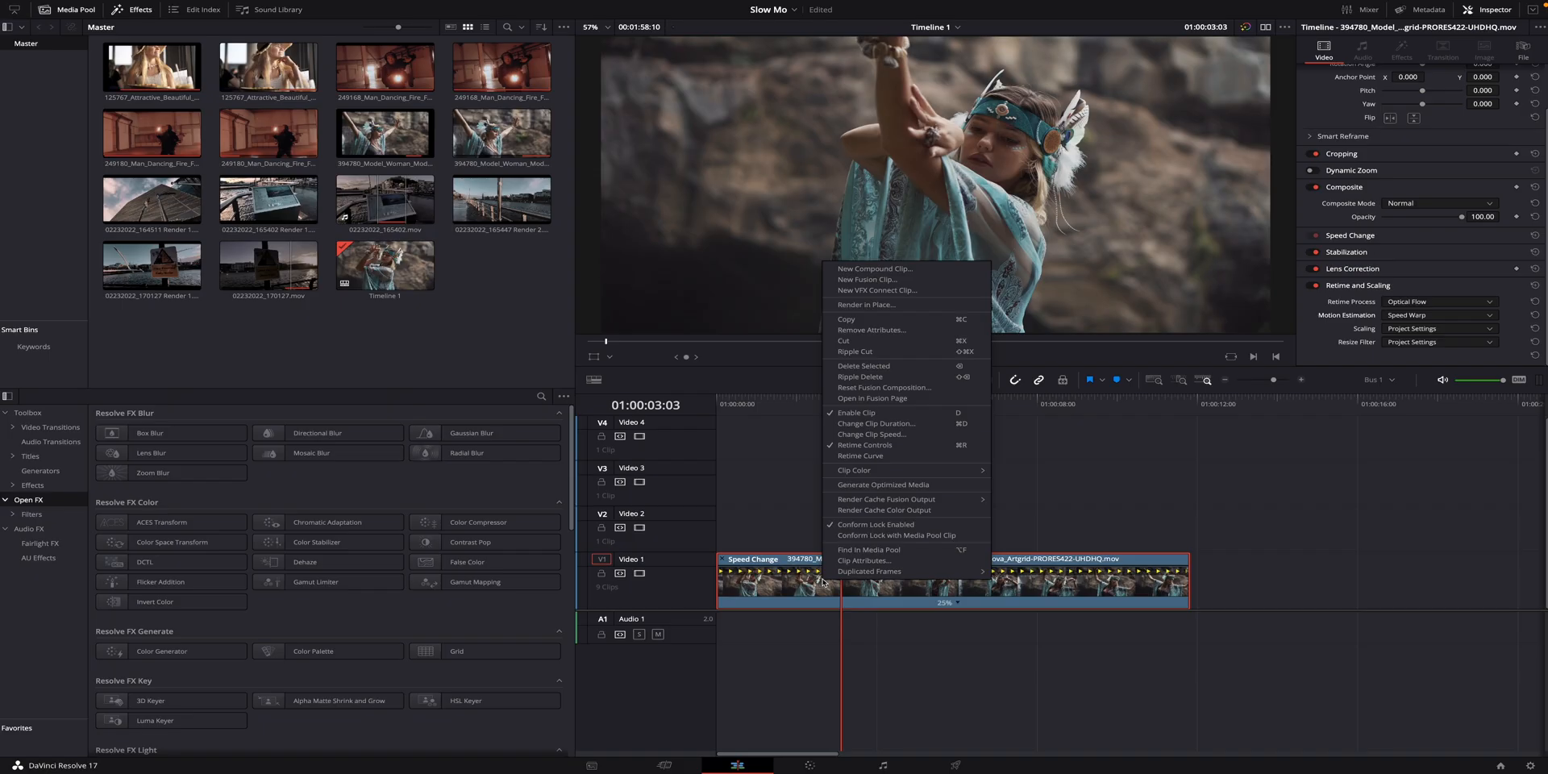
mouse_move(872, 304)
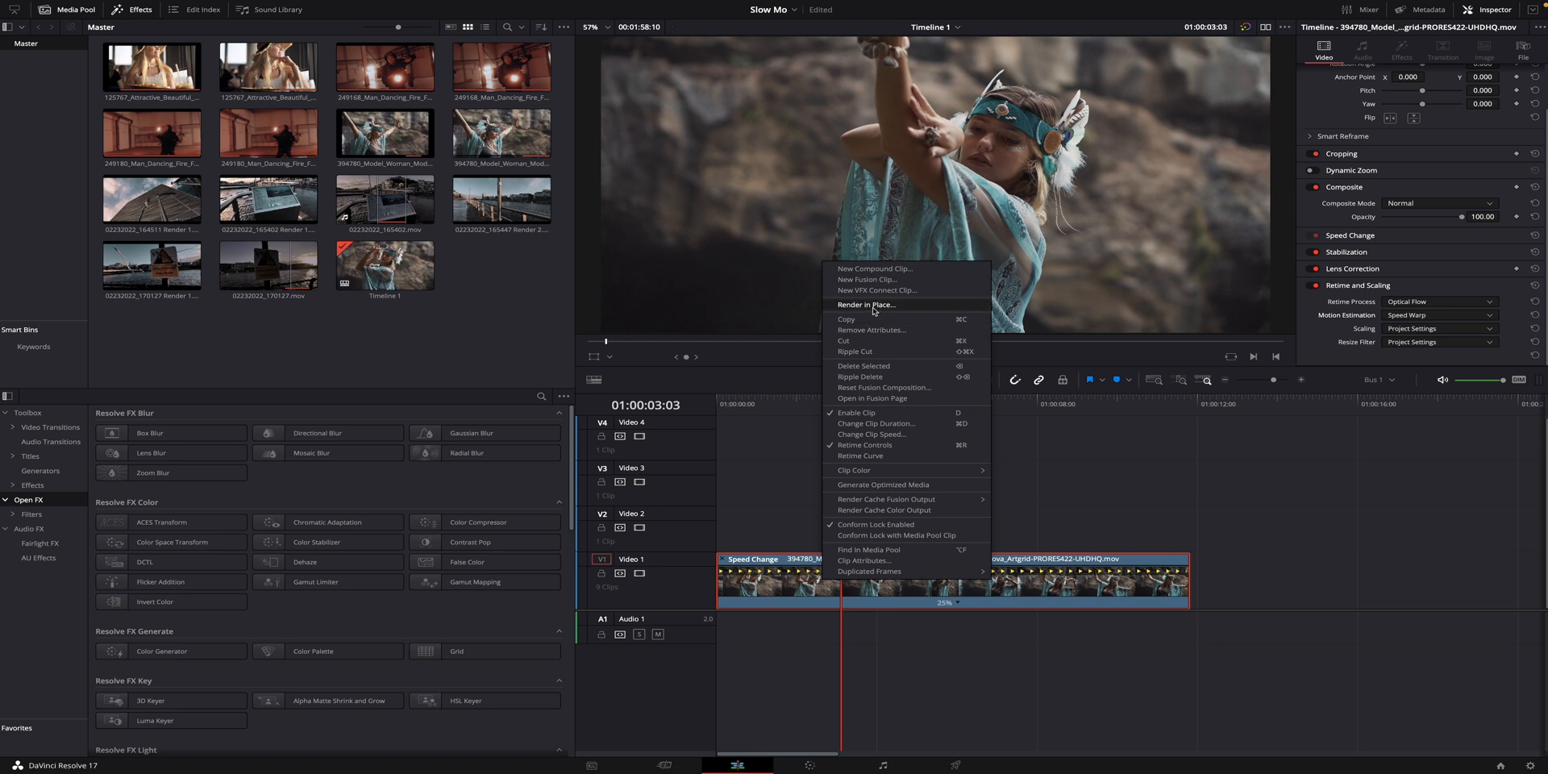
Render the clip in place as QuickTime Apple ProRes 422.
click(865, 304)
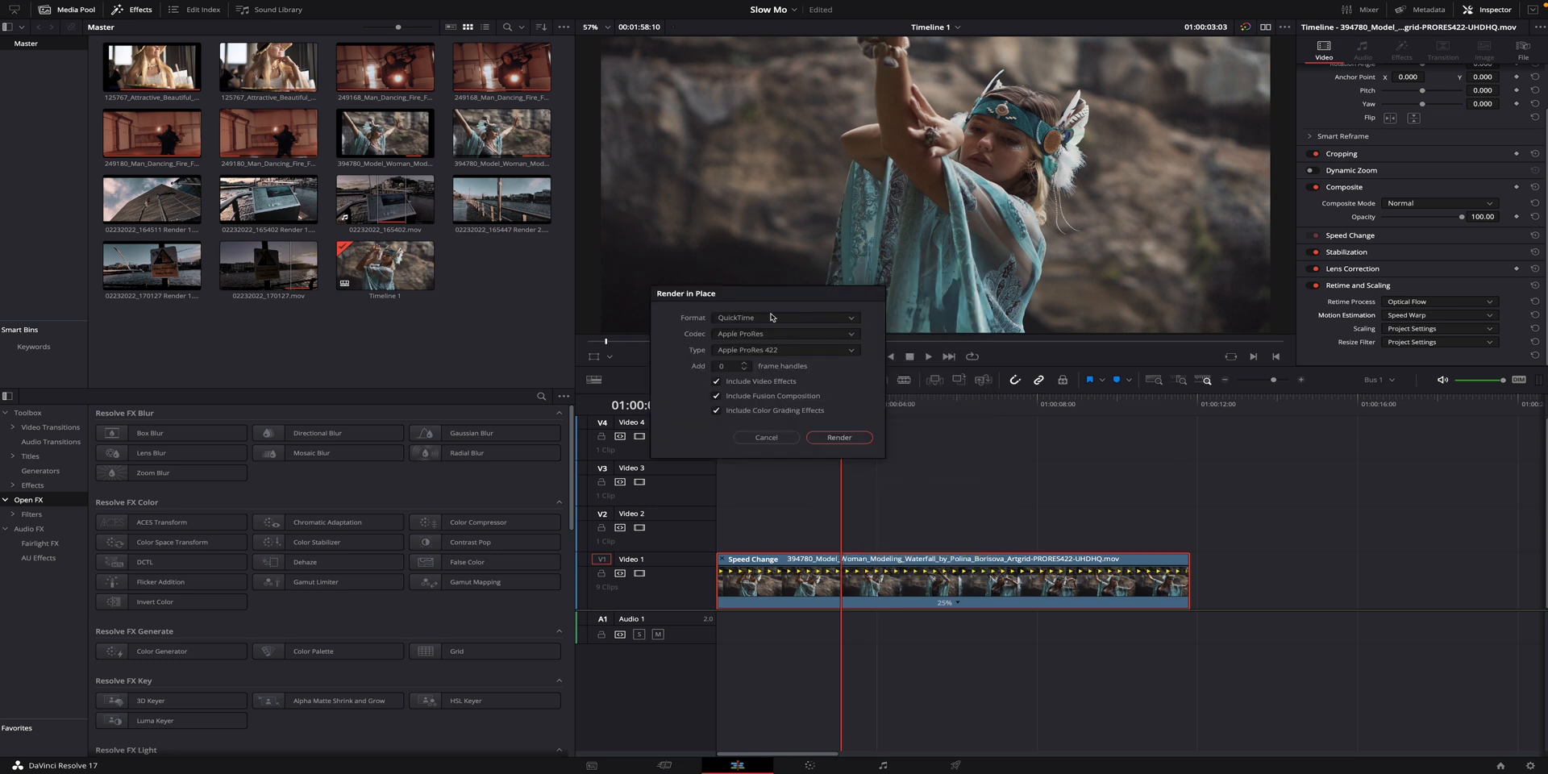
click(839, 437)
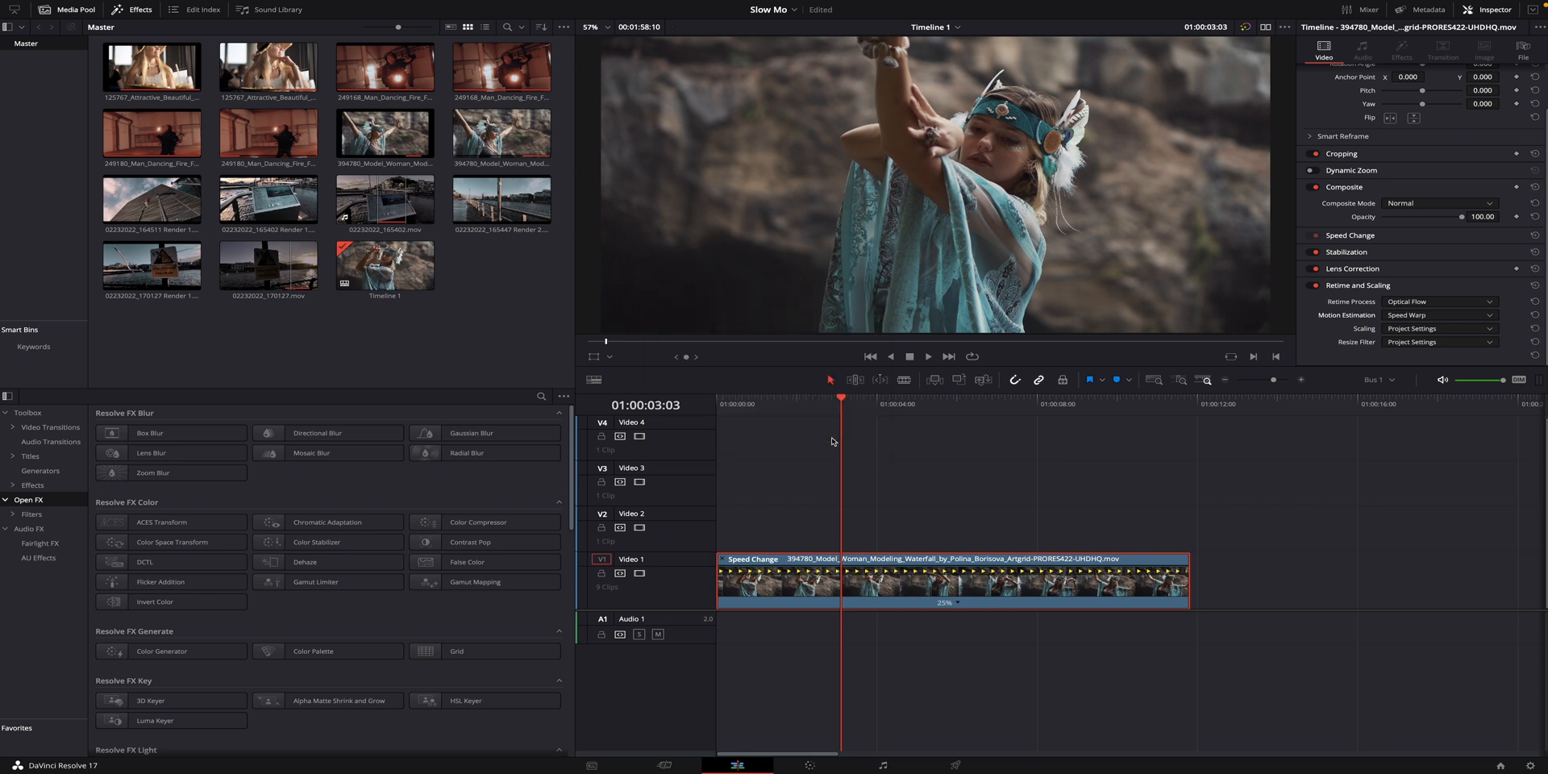